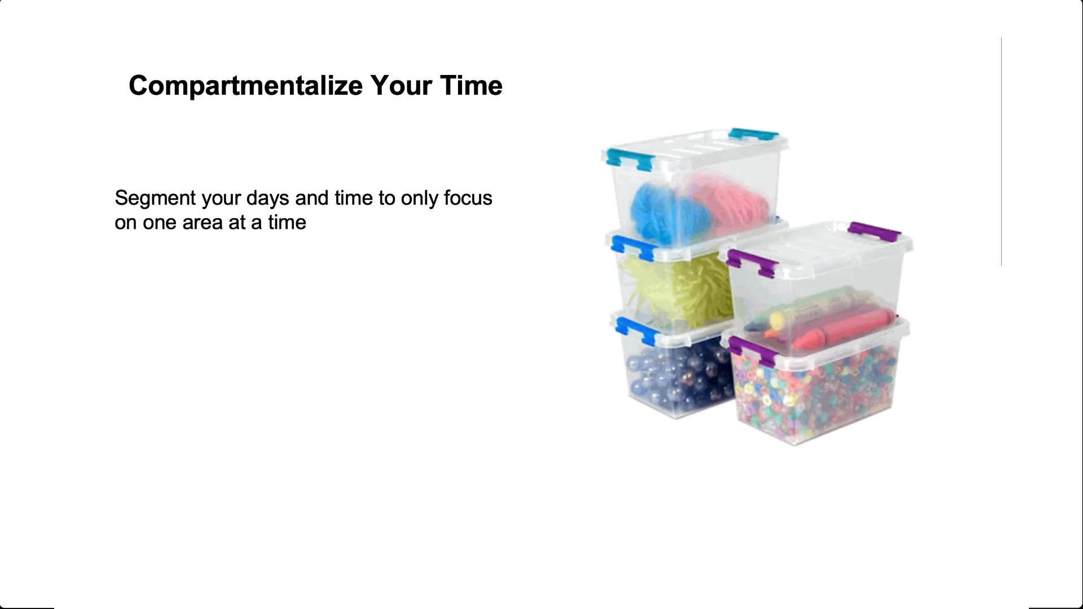
{"action": "type", "text": "Identify your different categories of tasks"}
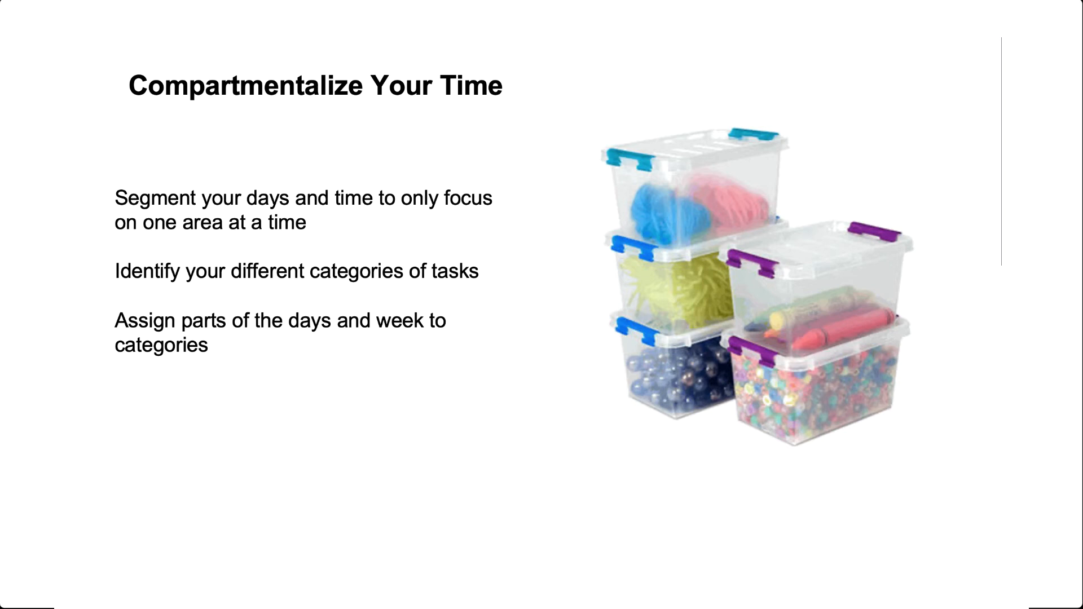
{"action": "type", "text": "Only focus on assigned category at designated time"}
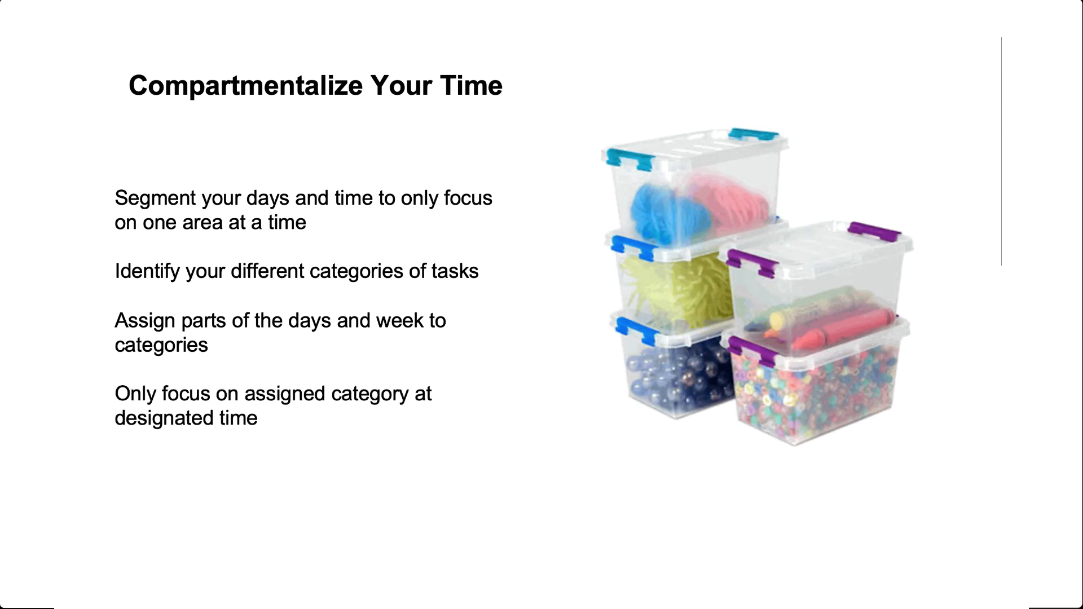